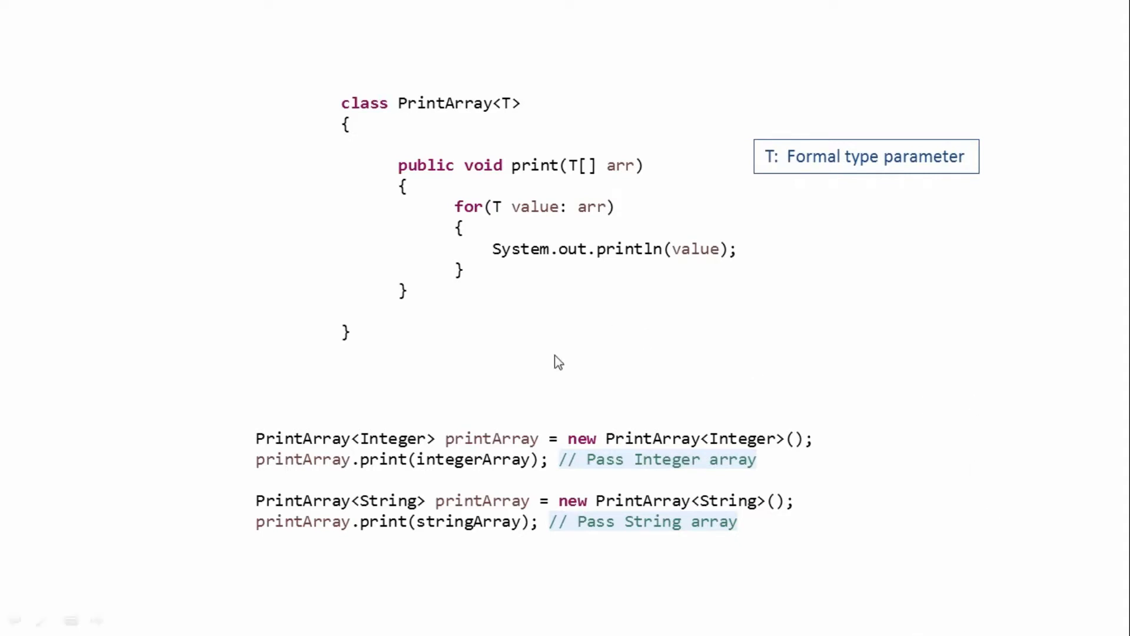
{"action": "mouse_move", "coordinate": [396, 407]}
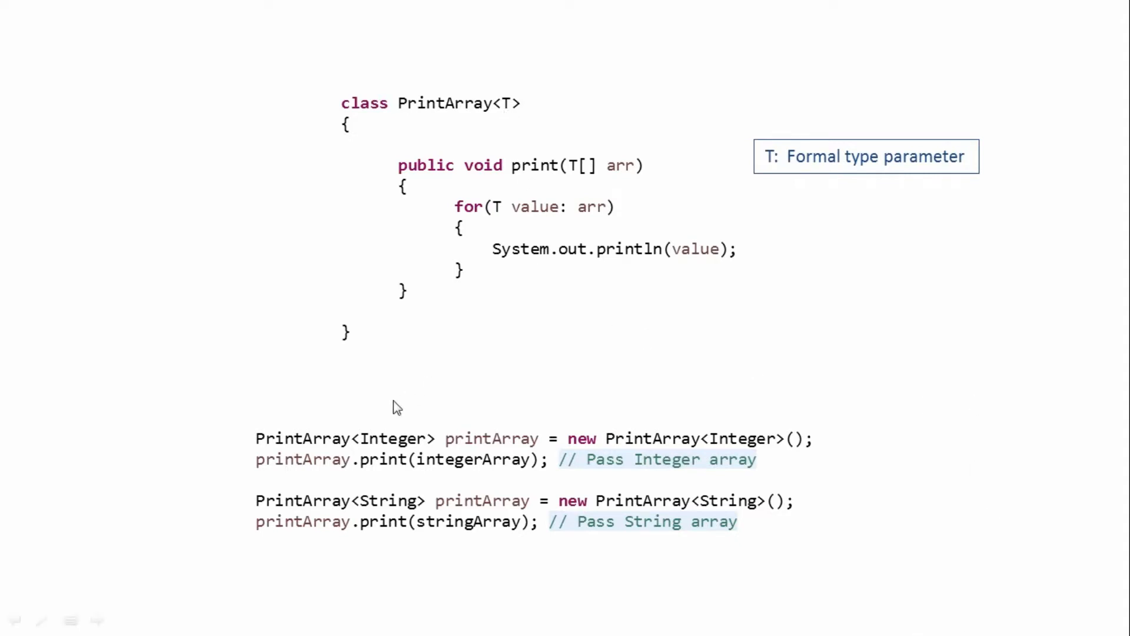
{"action": "mouse_move", "coordinate": [256, 458]}
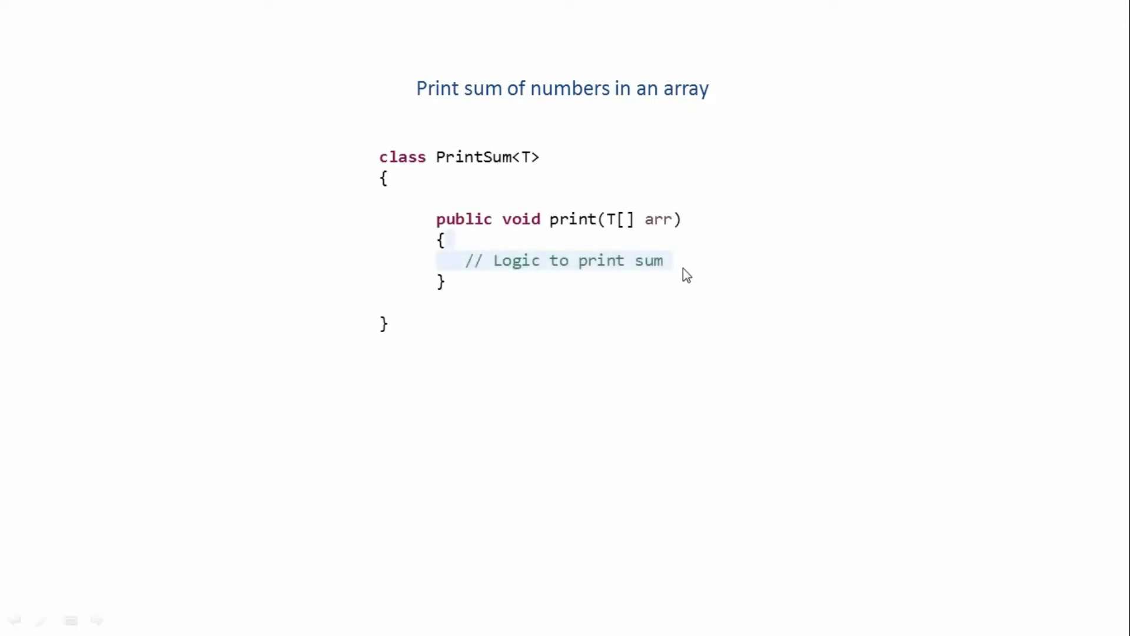
{"action": "mouse_move", "coordinate": [453, 182]}
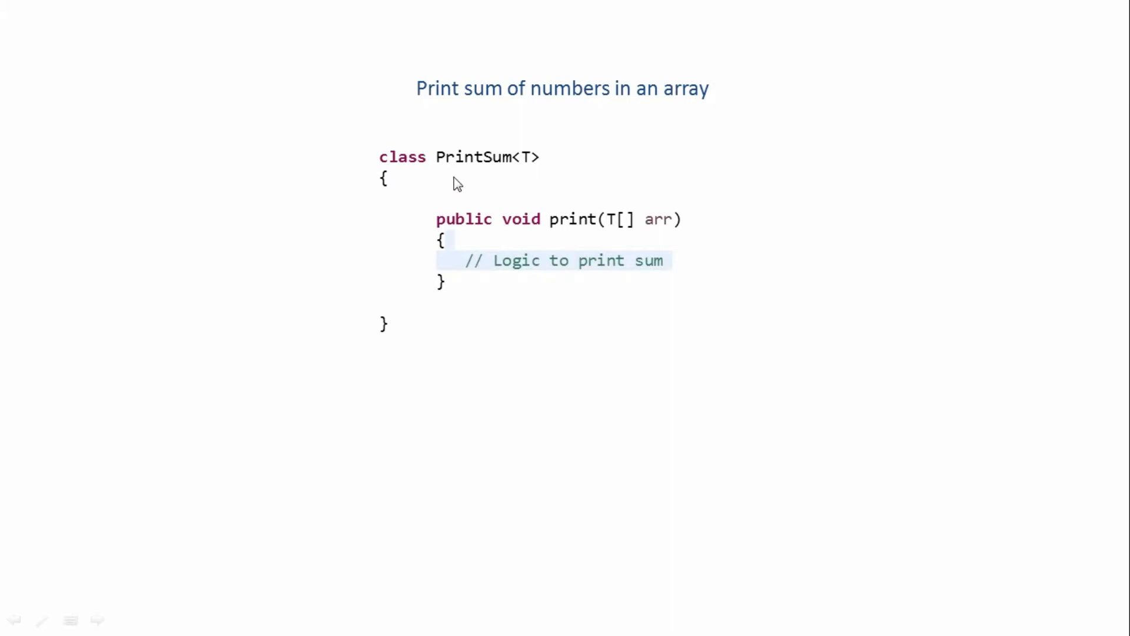
{"action": "mouse_move", "coordinate": [526, 175]}
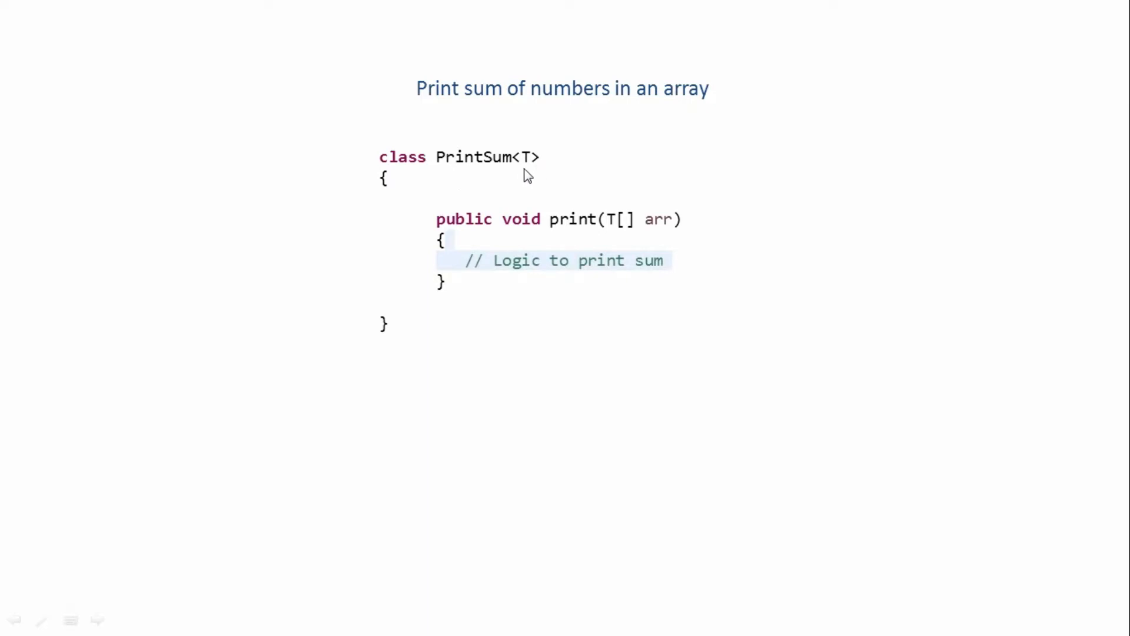
{"action": "mouse_move", "coordinate": [520, 182]}
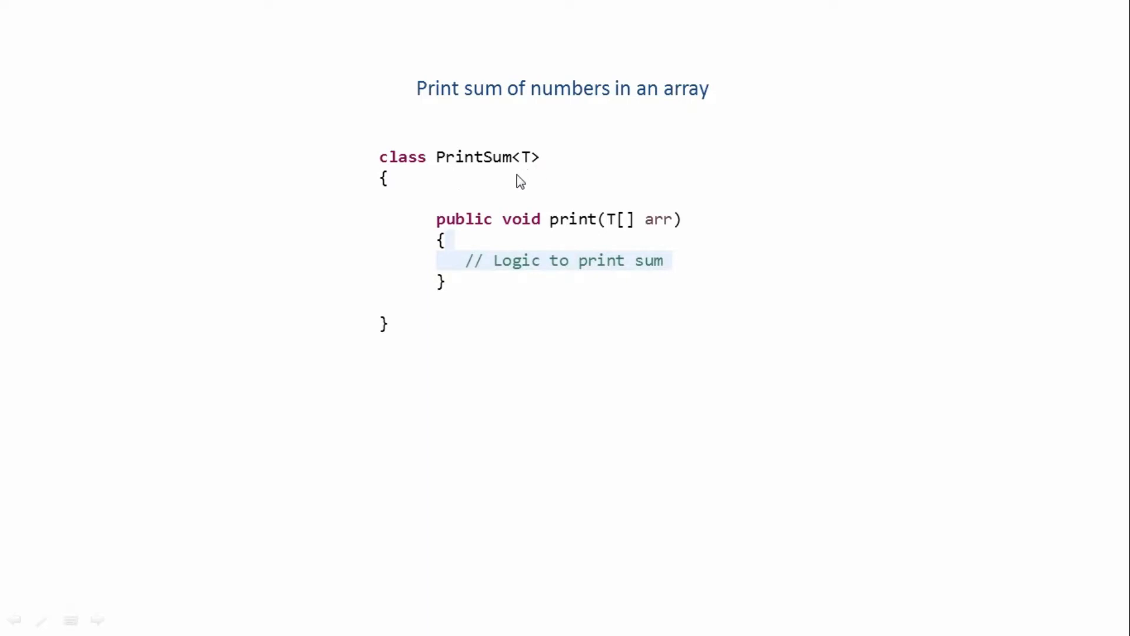
{"action": "mouse_move", "coordinate": [642, 247]}
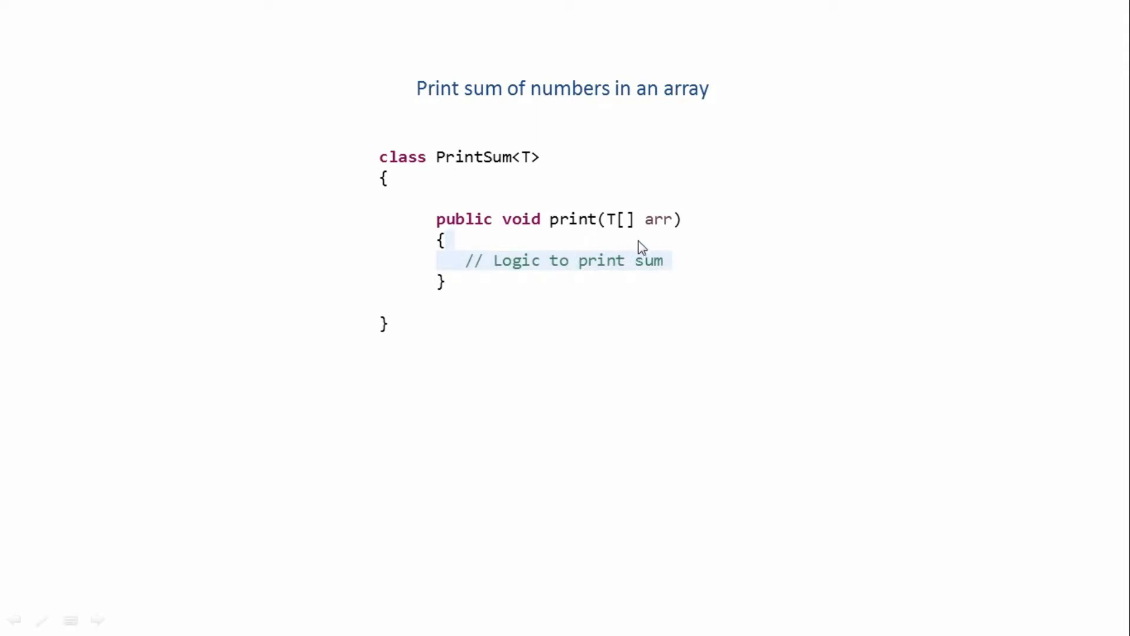
{"action": "mouse_move", "coordinate": [642, 208]}
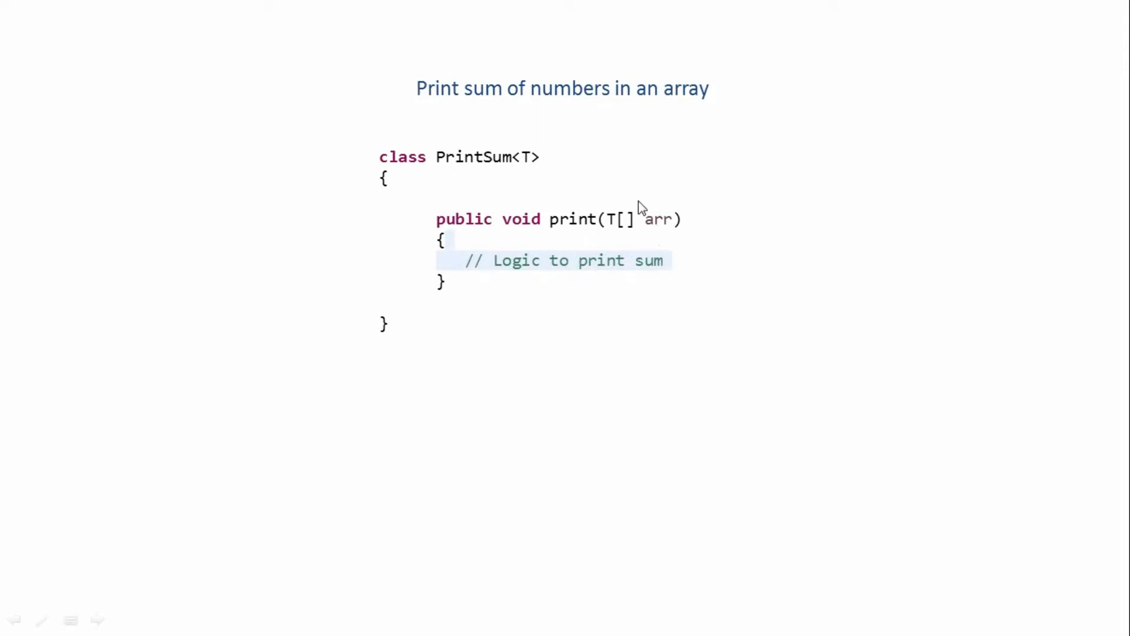
{"action": "mouse_move", "coordinate": [488, 243]}
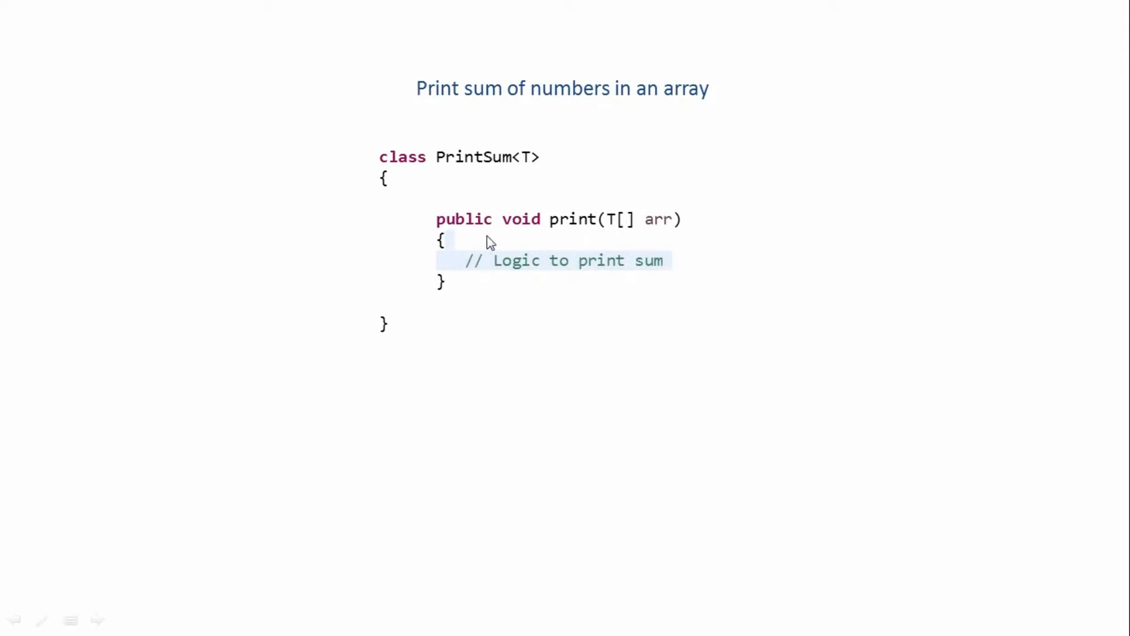
{"action": "mouse_move", "coordinate": [643, 280]}
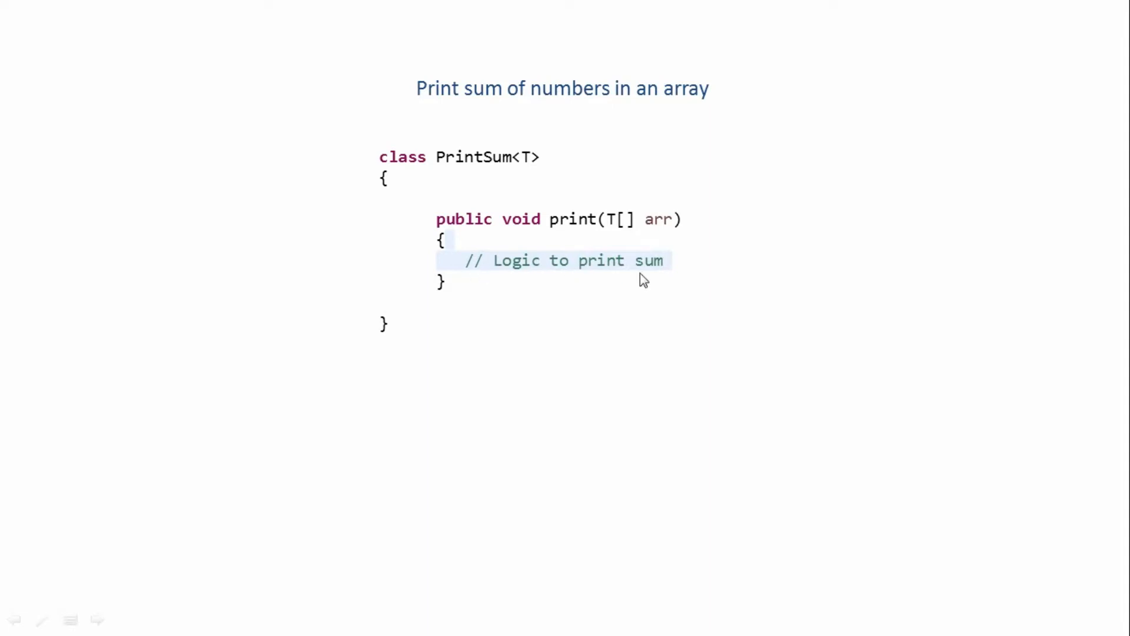
{"action": "mouse_move", "coordinate": [508, 115]}
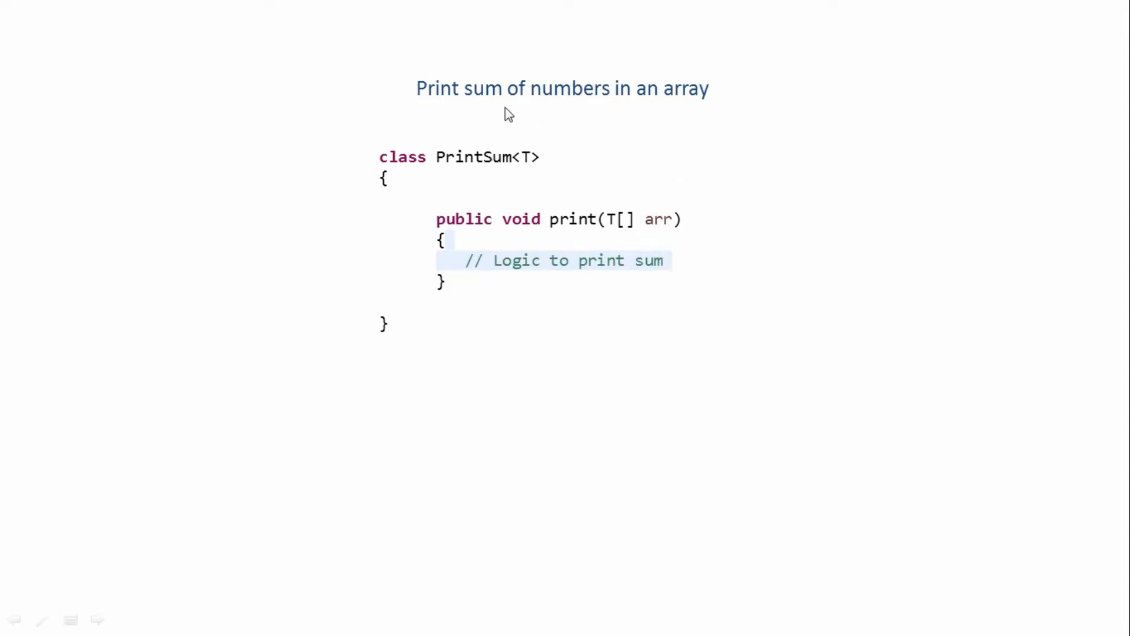
{"action": "mouse_move", "coordinate": [559, 411]}
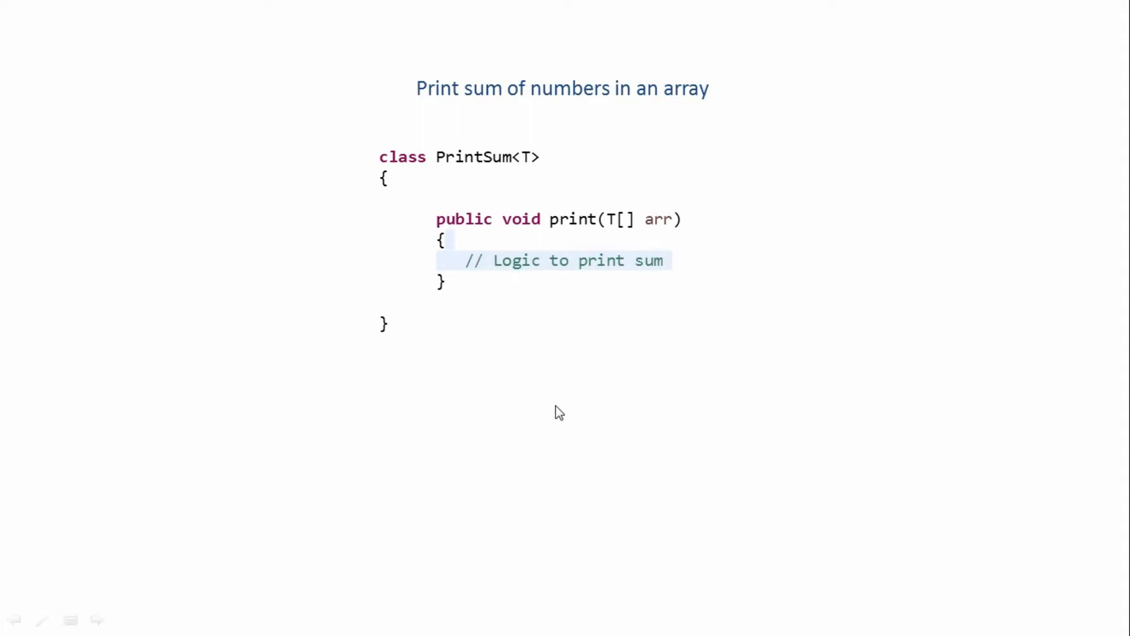
{"action": "mouse_move", "coordinate": [637, 236]}
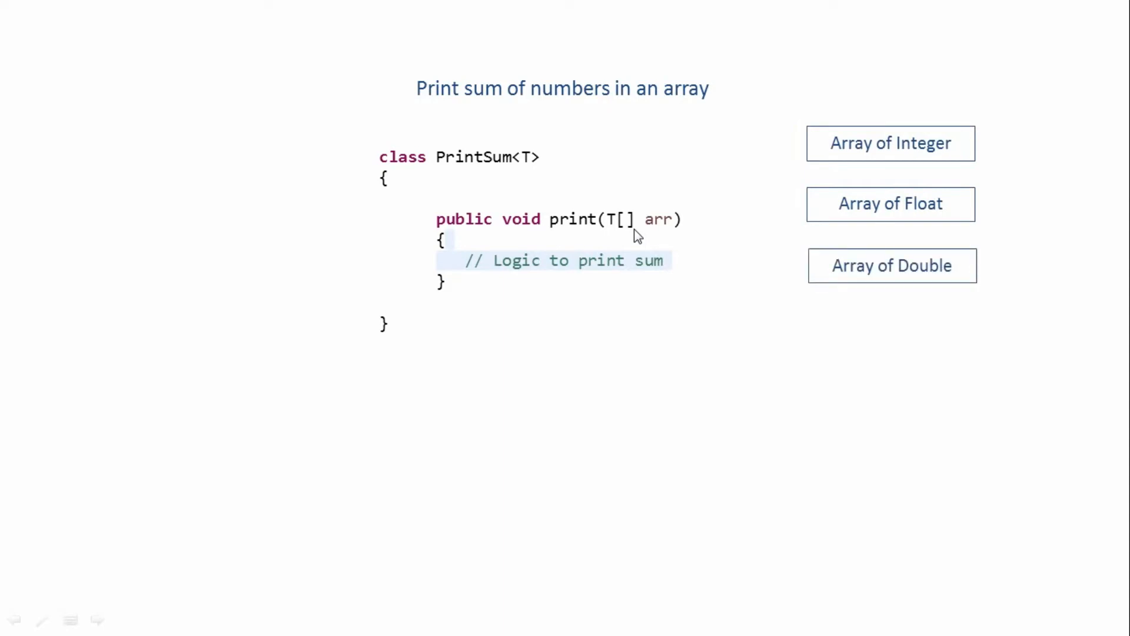
{"action": "mouse_move", "coordinate": [645, 229]}
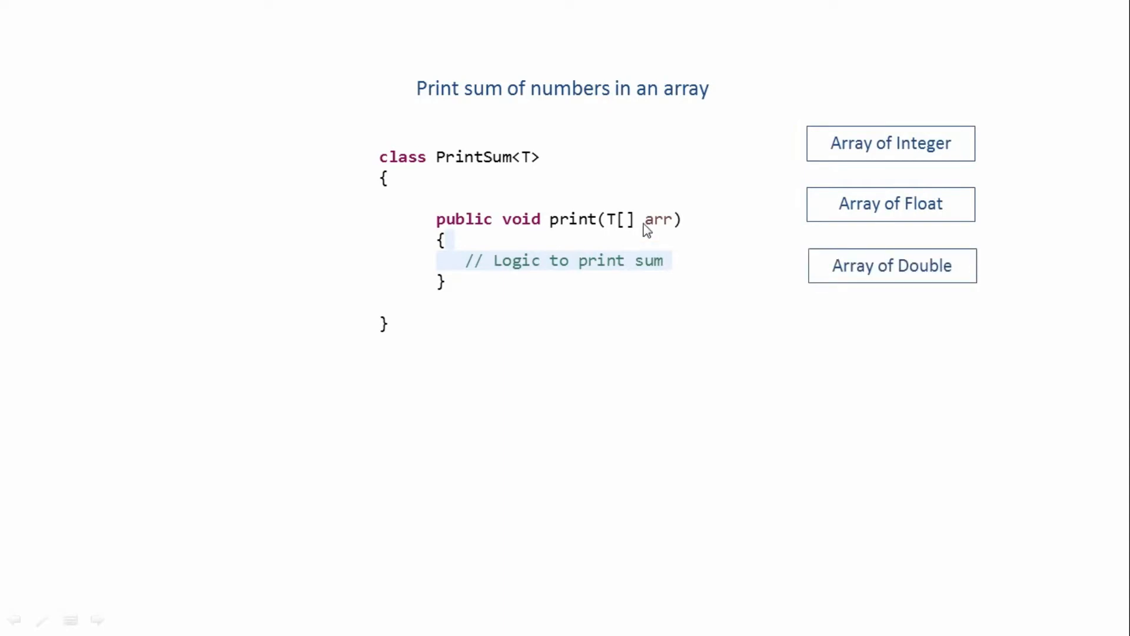
{"action": "mouse_move", "coordinate": [651, 237]}
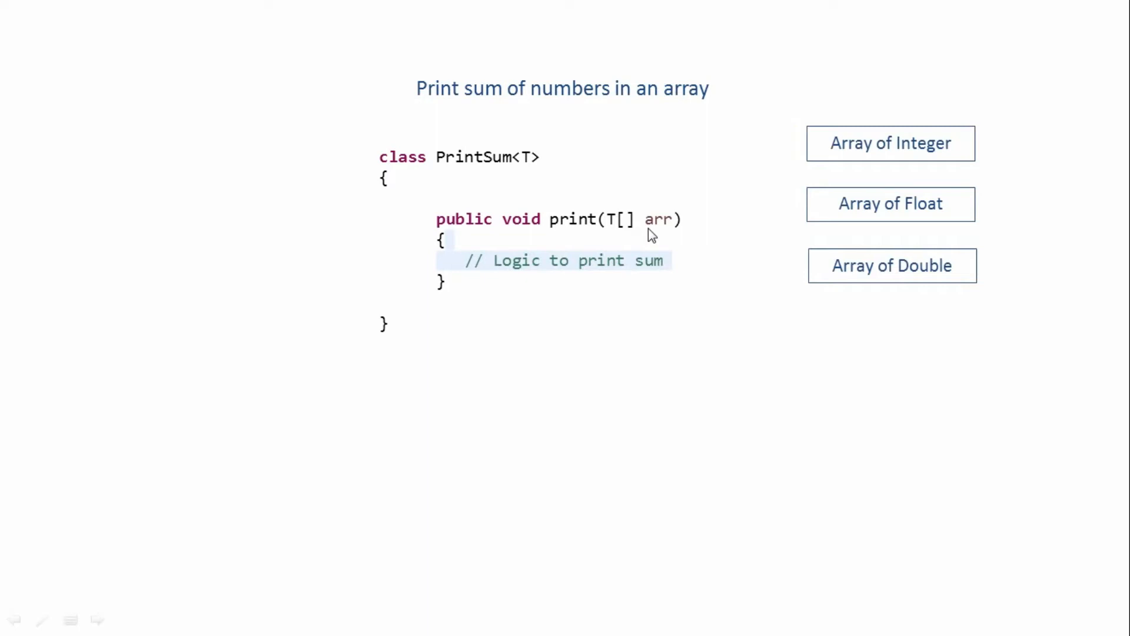
{"action": "mouse_move", "coordinate": [645, 244]}
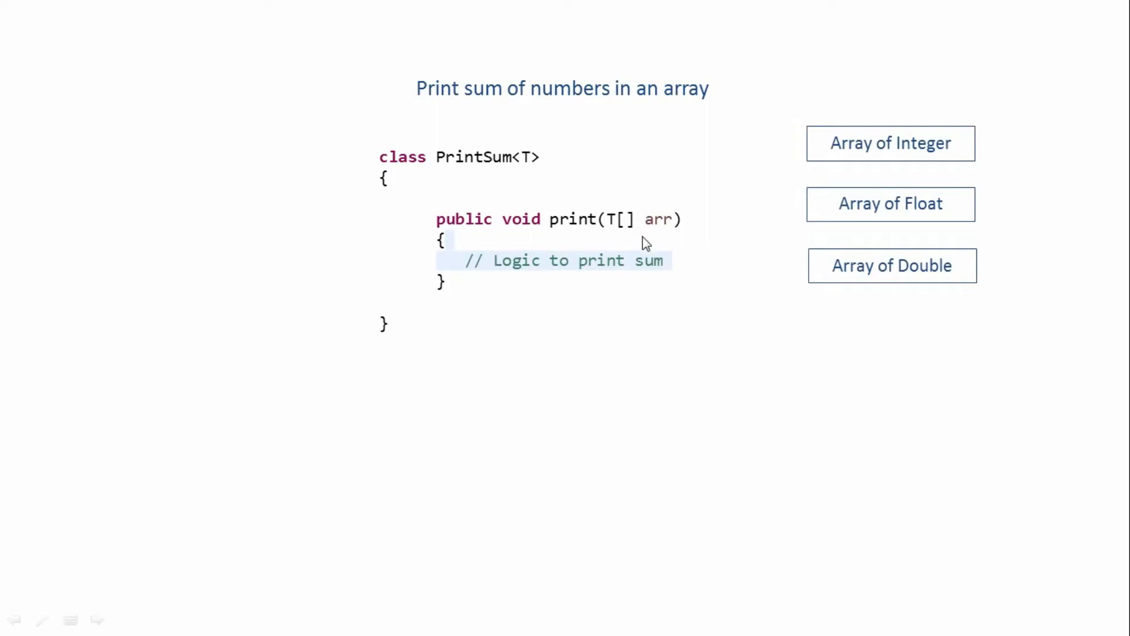
{"action": "mouse_move", "coordinate": [666, 252]}
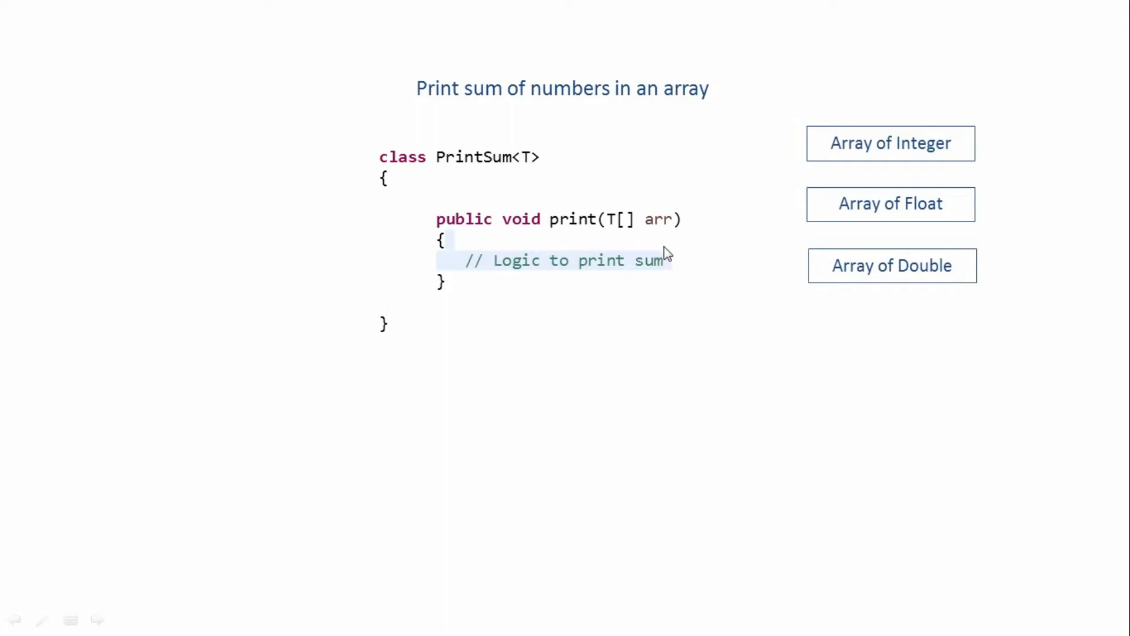
{"action": "mouse_move", "coordinate": [643, 145]}
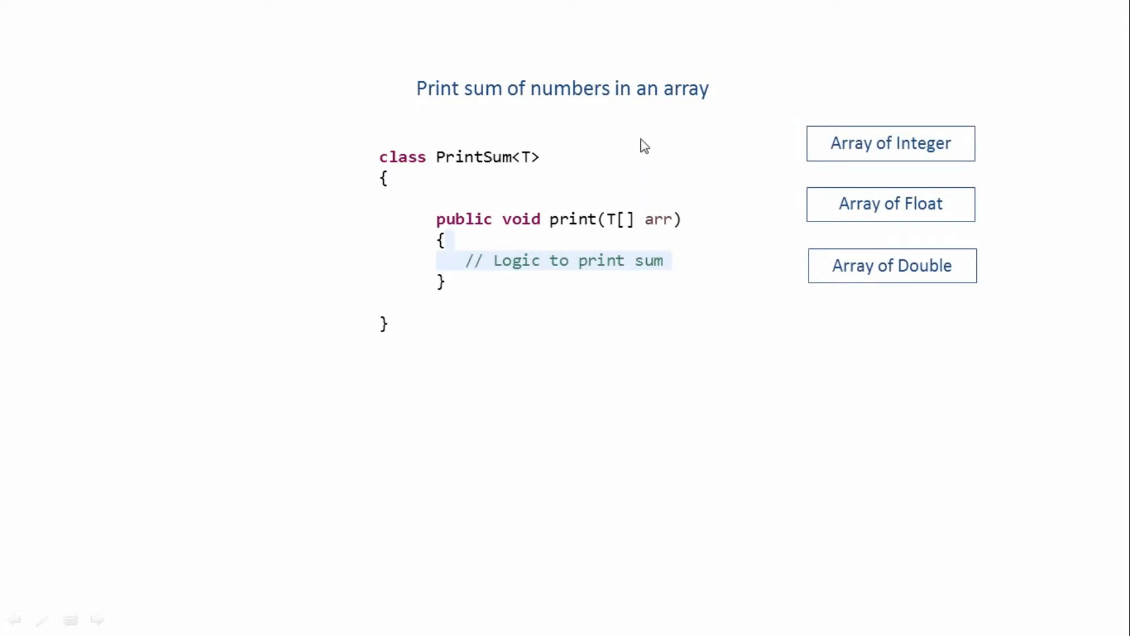
{"action": "mouse_move", "coordinate": [643, 240]}
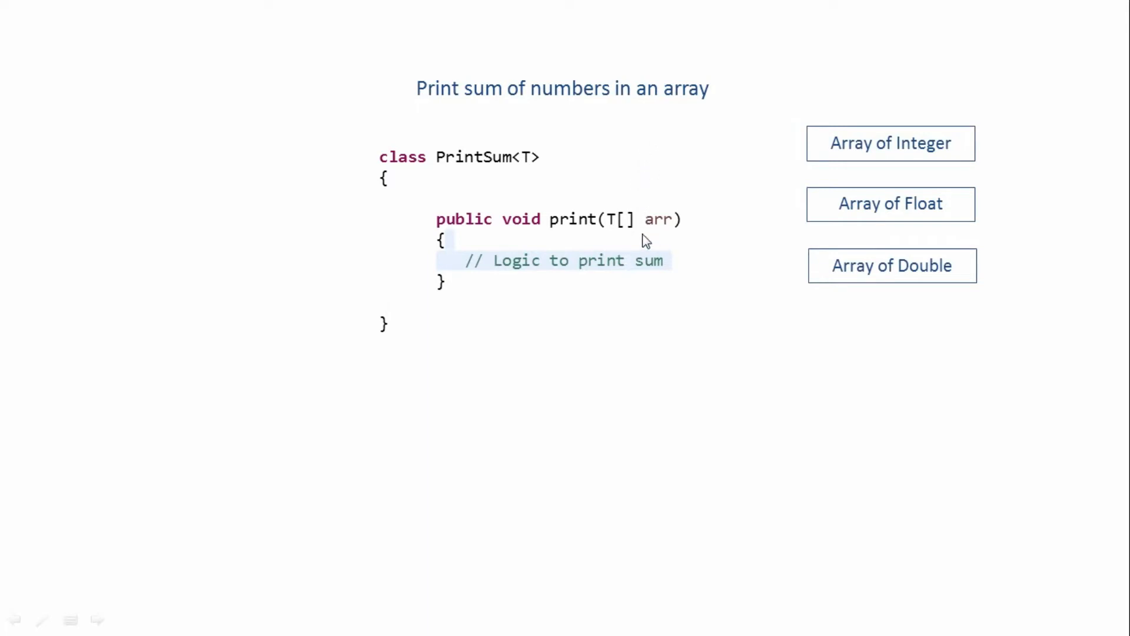
{"action": "mouse_move", "coordinate": [510, 276]}
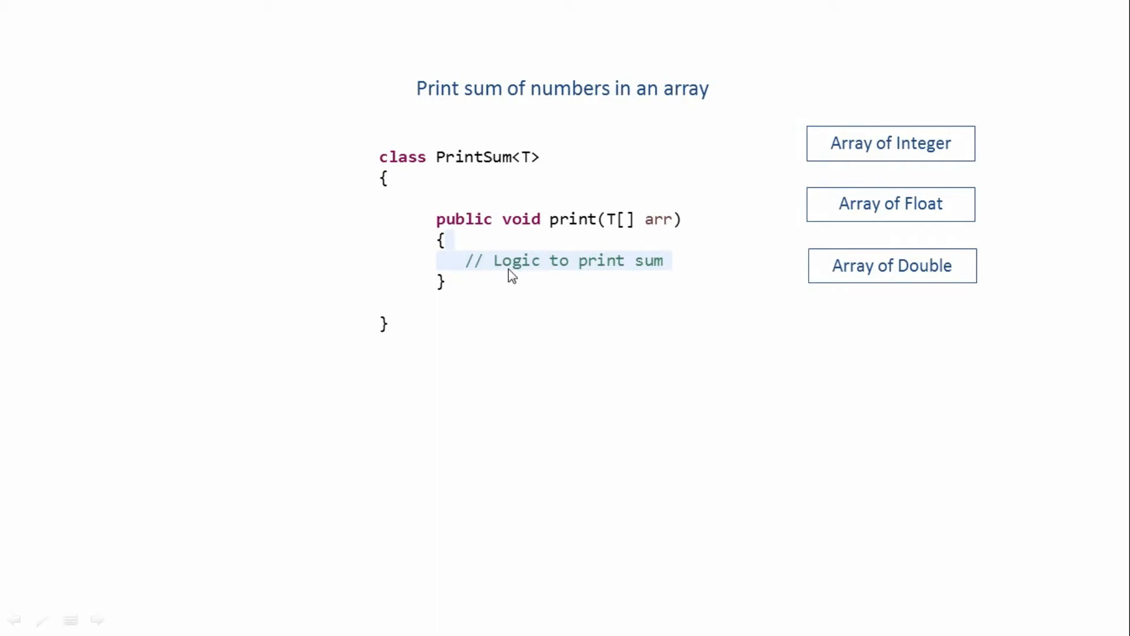
{"action": "mouse_move", "coordinate": [523, 273]}
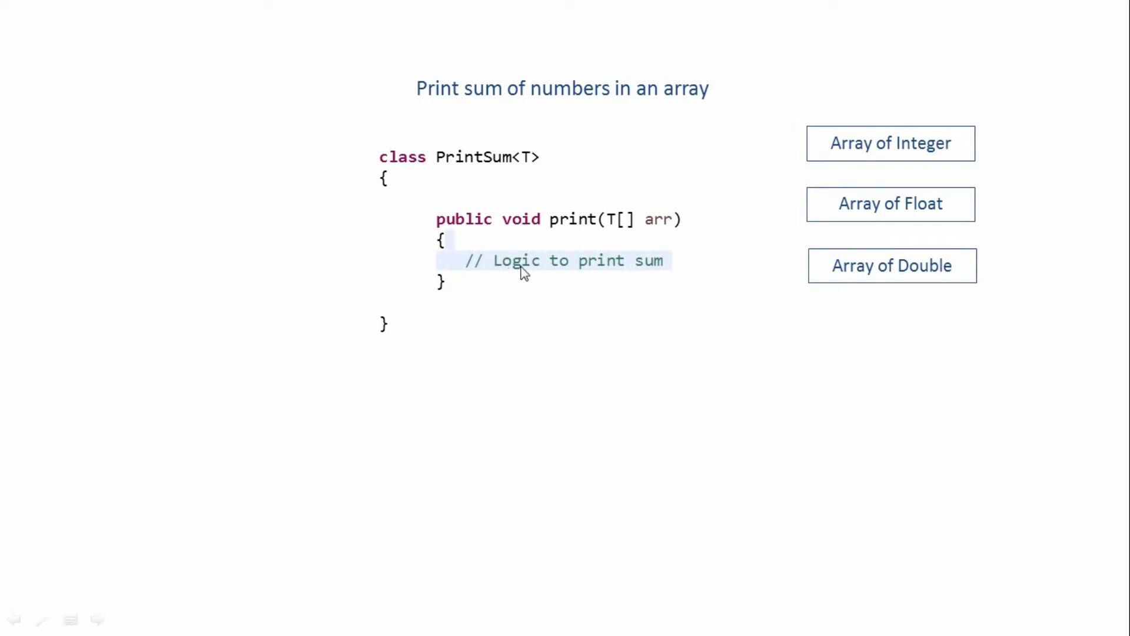
{"action": "mouse_move", "coordinate": [539, 270]}
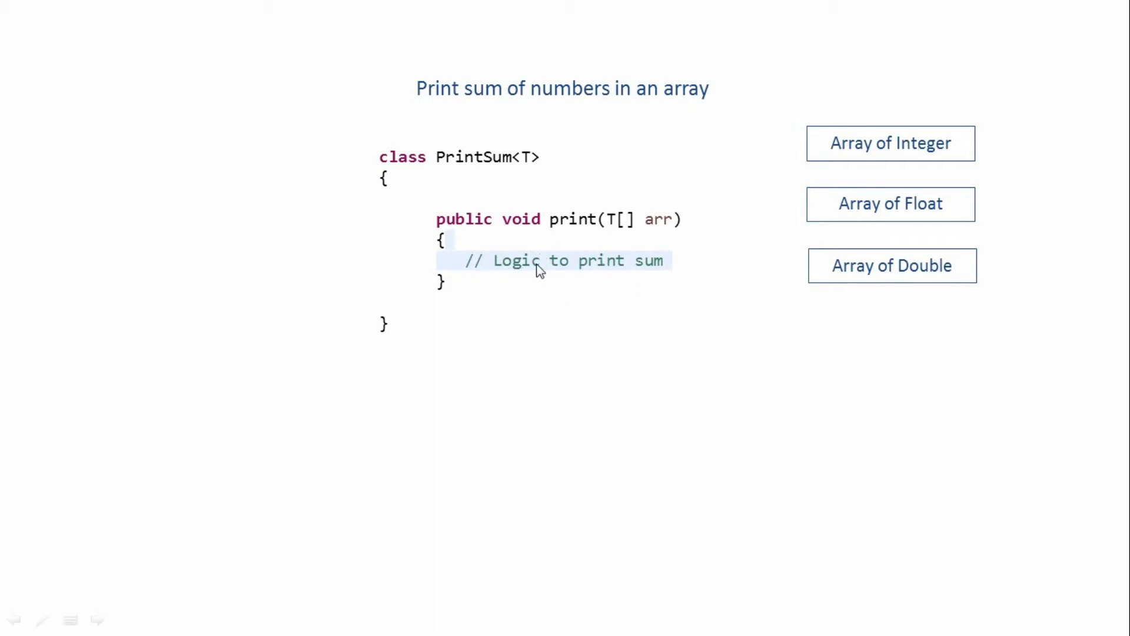
{"action": "mouse_move", "coordinate": [548, 269]}
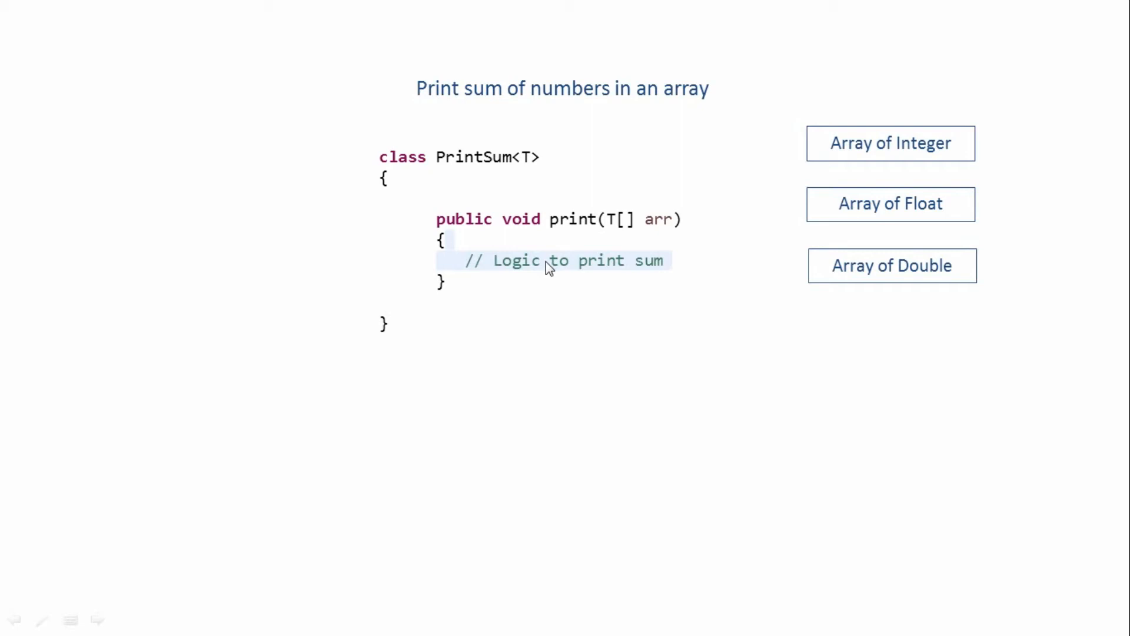
{"action": "mouse_move", "coordinate": [585, 267]}
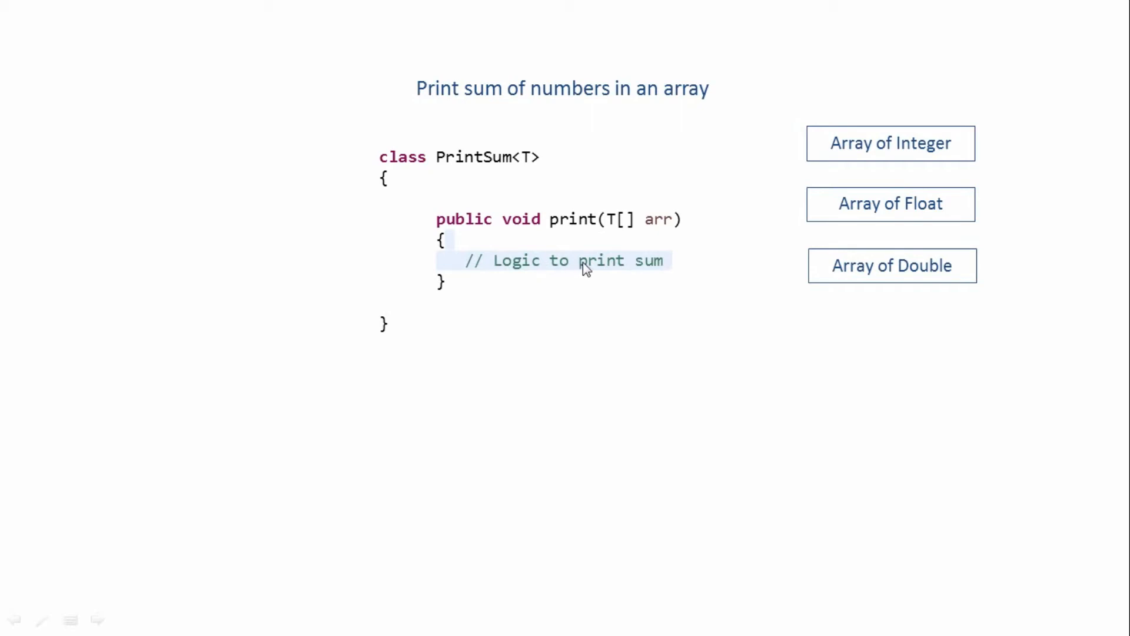
{"action": "mouse_move", "coordinate": [558, 263]}
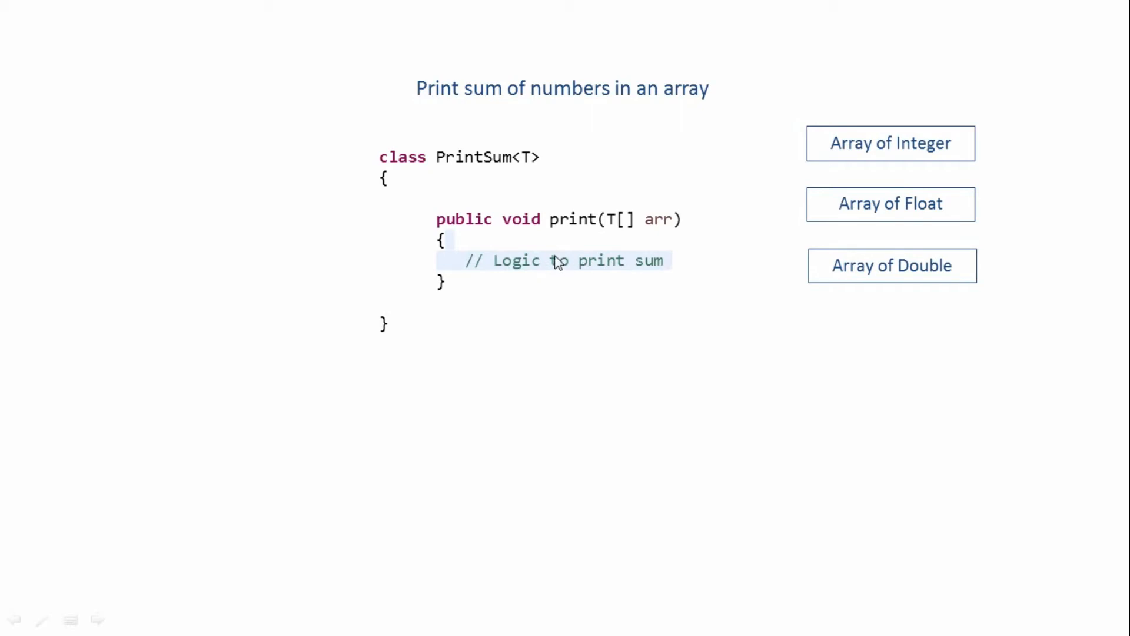
{"action": "mouse_move", "coordinate": [658, 234]}
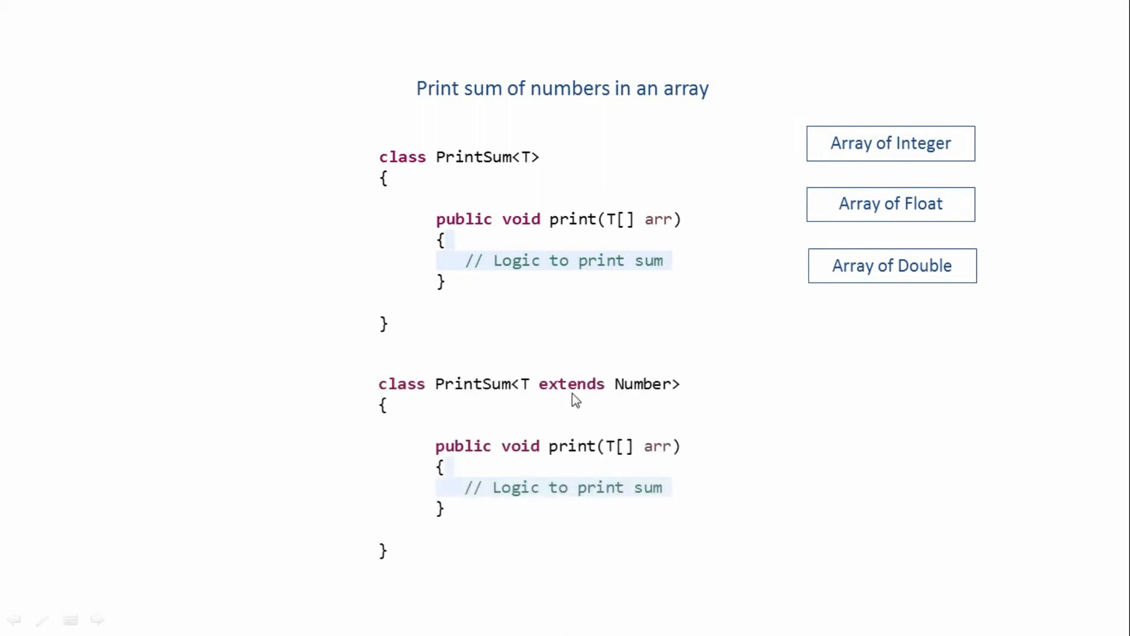
{"action": "mouse_move", "coordinate": [558, 389]}
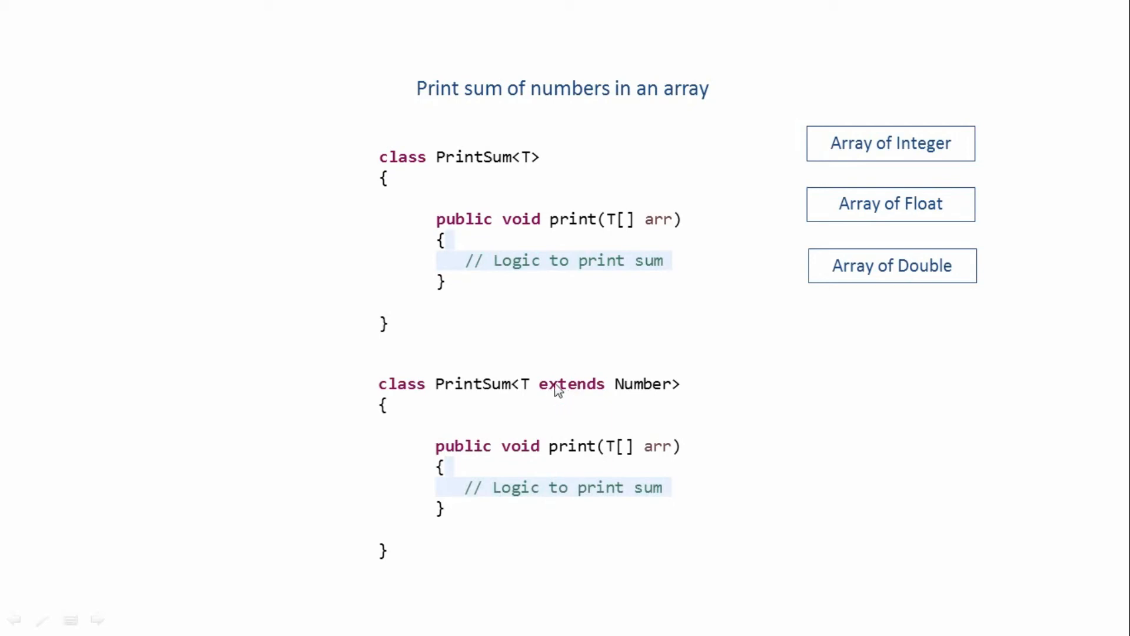
{"action": "mouse_move", "coordinate": [638, 401]}
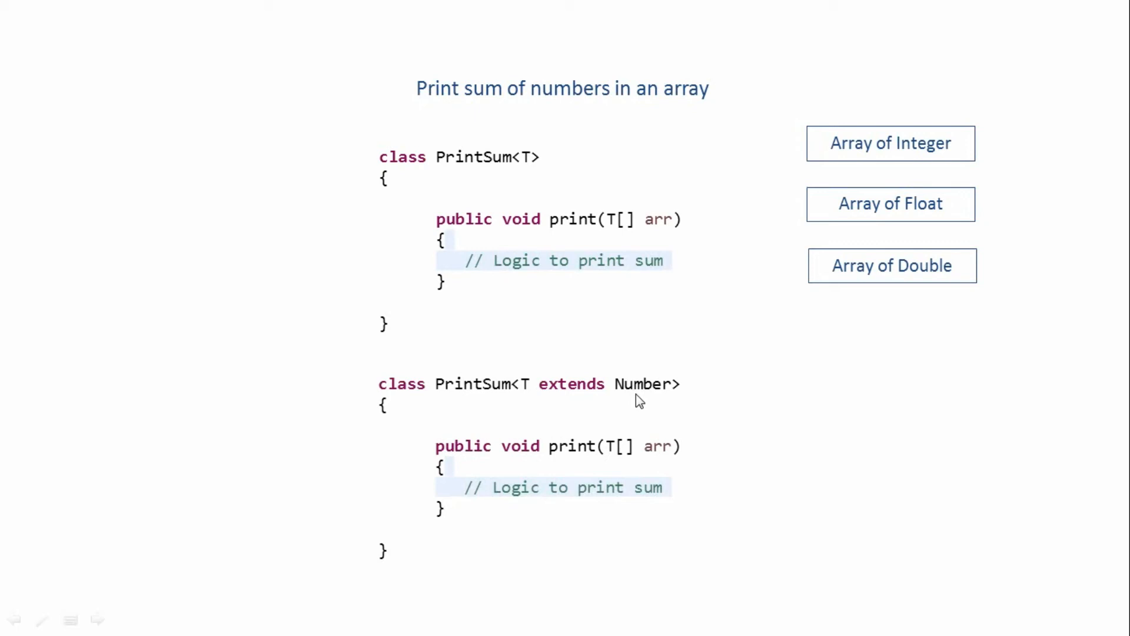
{"action": "mouse_move", "coordinate": [914, 219]}
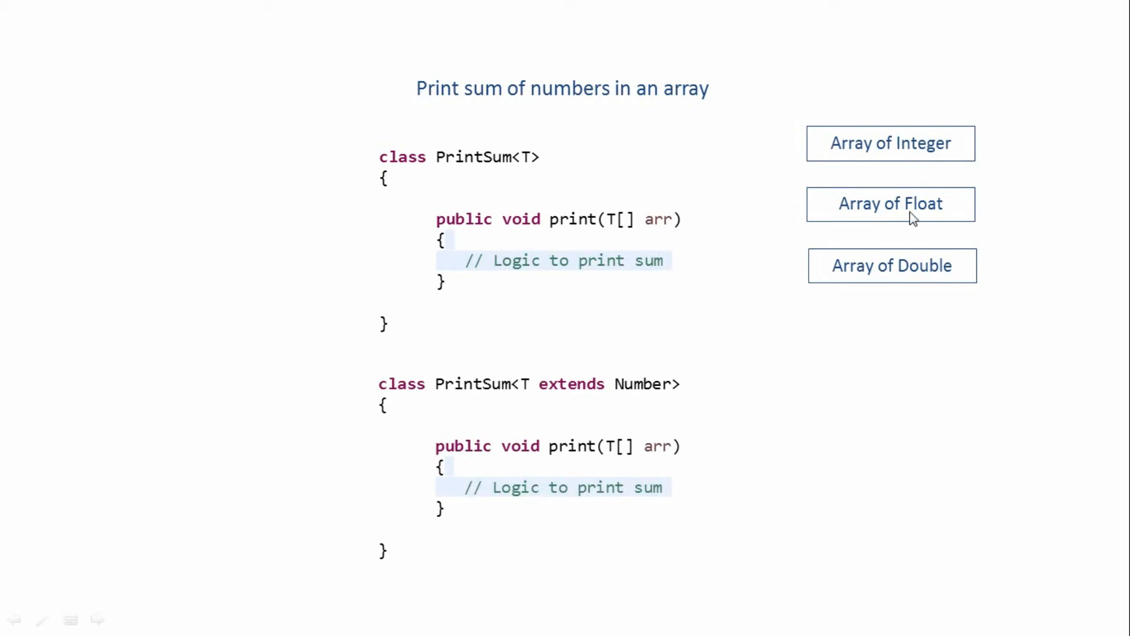
{"action": "mouse_move", "coordinate": [712, 431]}
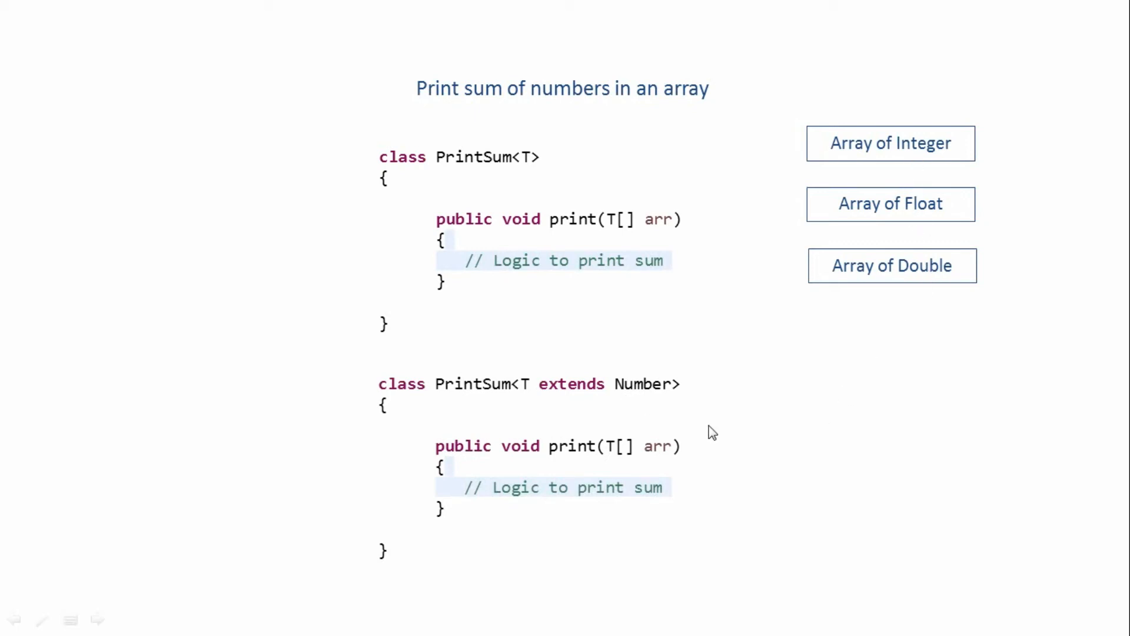
{"action": "mouse_move", "coordinate": [527, 359]}
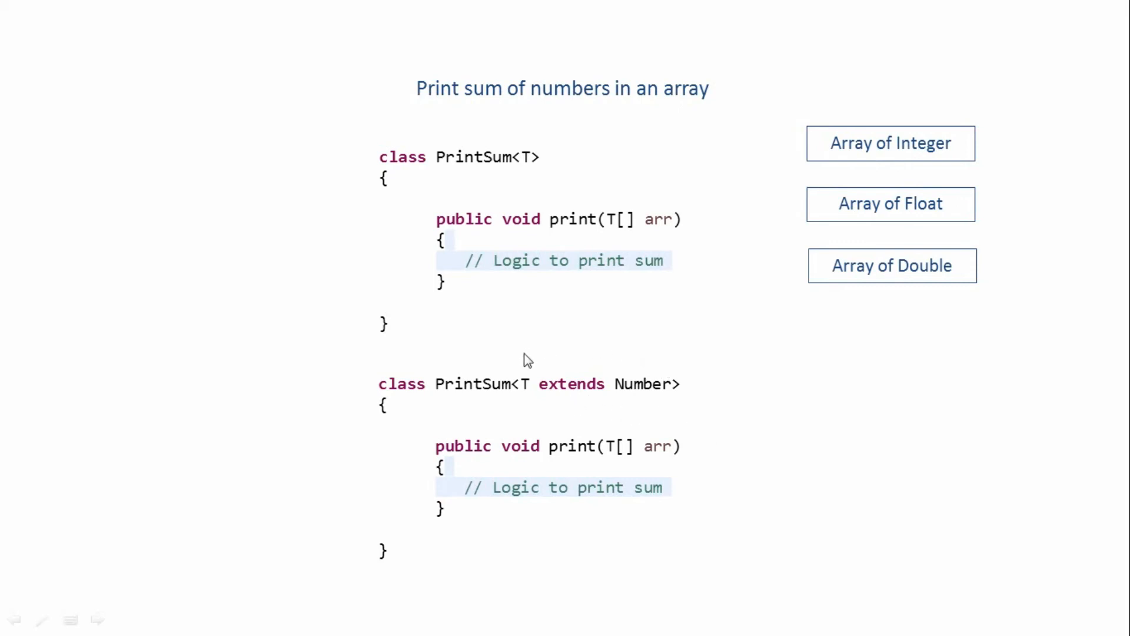
{"action": "mouse_move", "coordinate": [644, 405]}
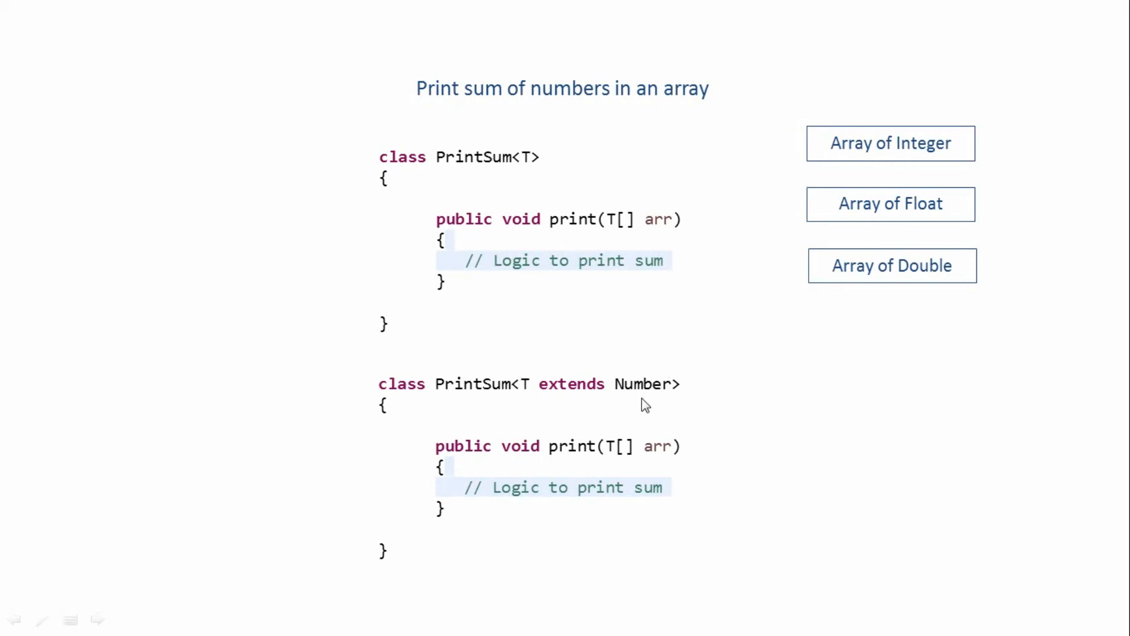
{"action": "mouse_move", "coordinate": [648, 400]}
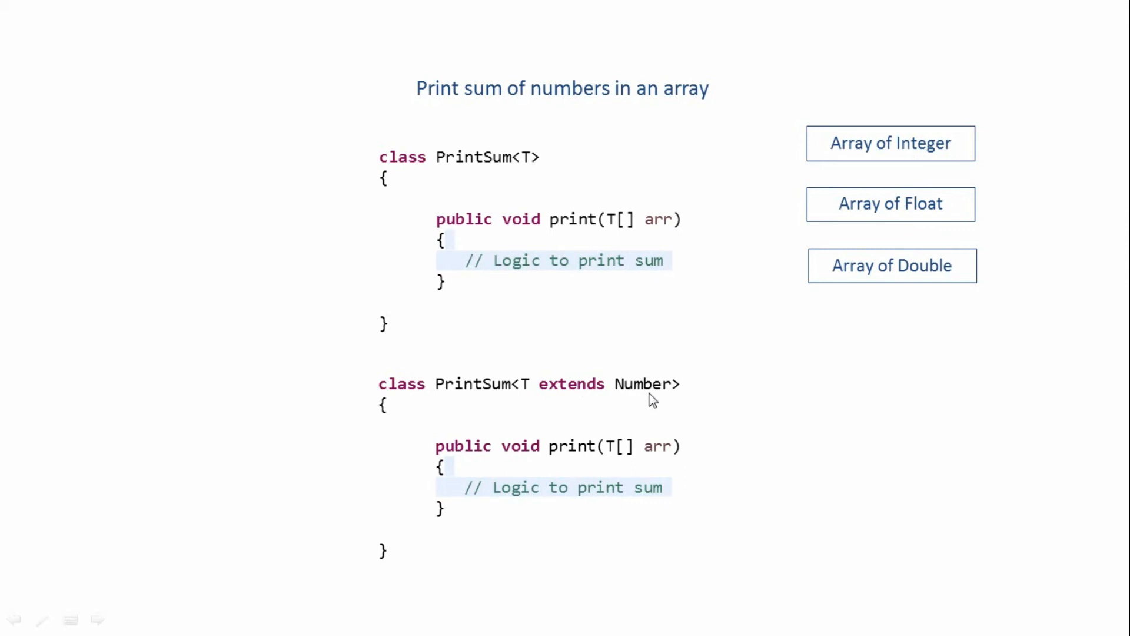
{"action": "mouse_move", "coordinate": [629, 355]}
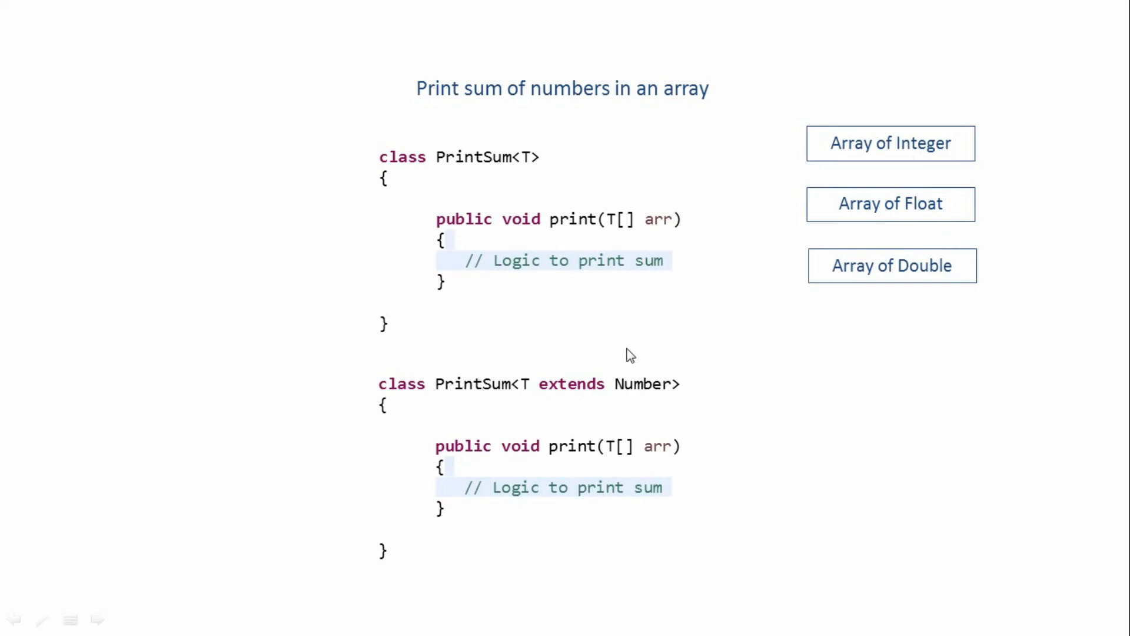
{"action": "mouse_move", "coordinate": [612, 613]}
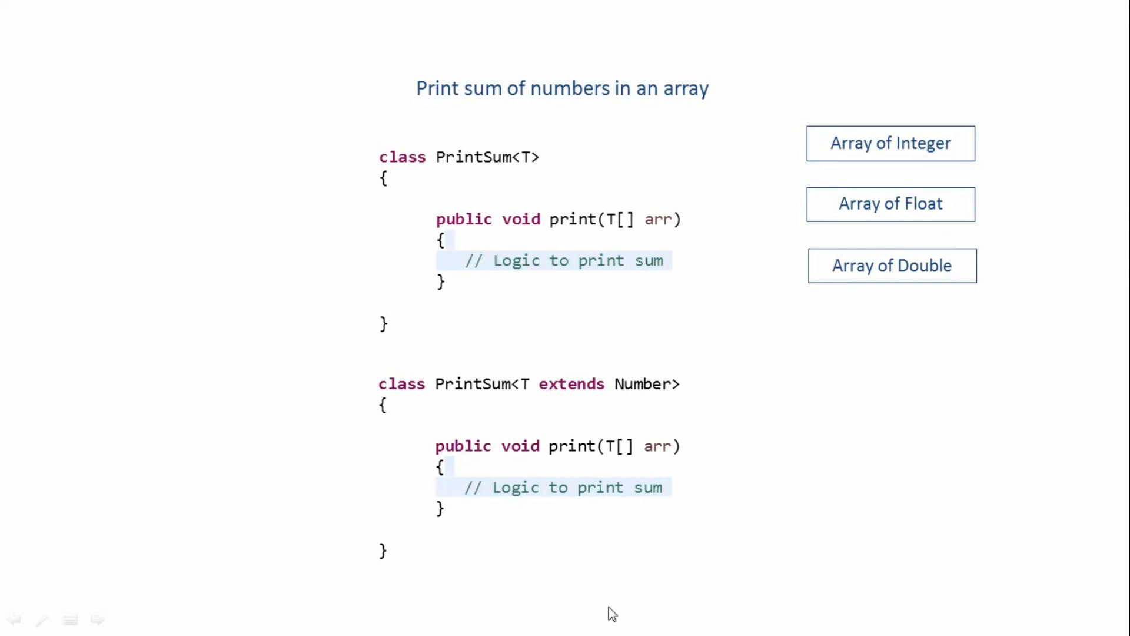